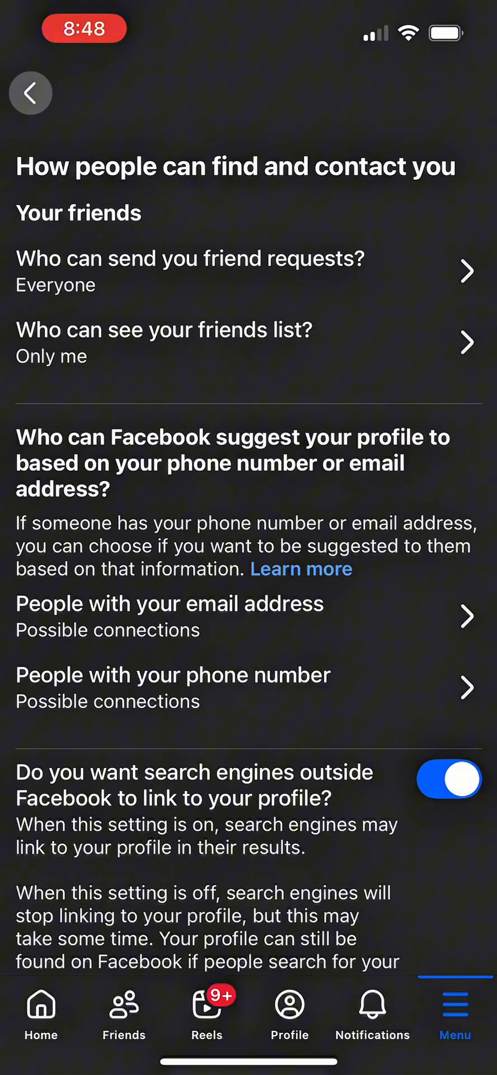
Return to the privacy settings list to reach the follower settings.
click(30, 93)
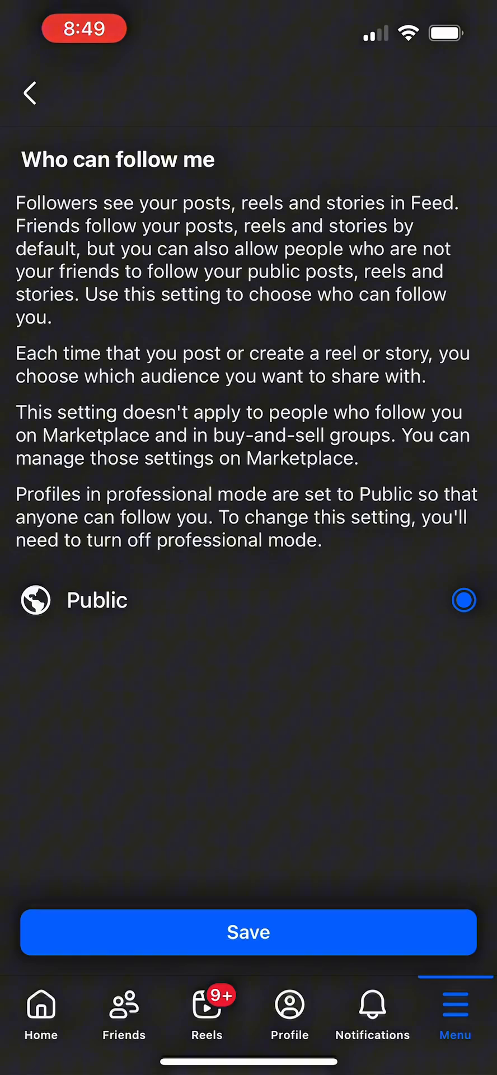
Go back to the Followers and public content settings page.
click(30, 93)
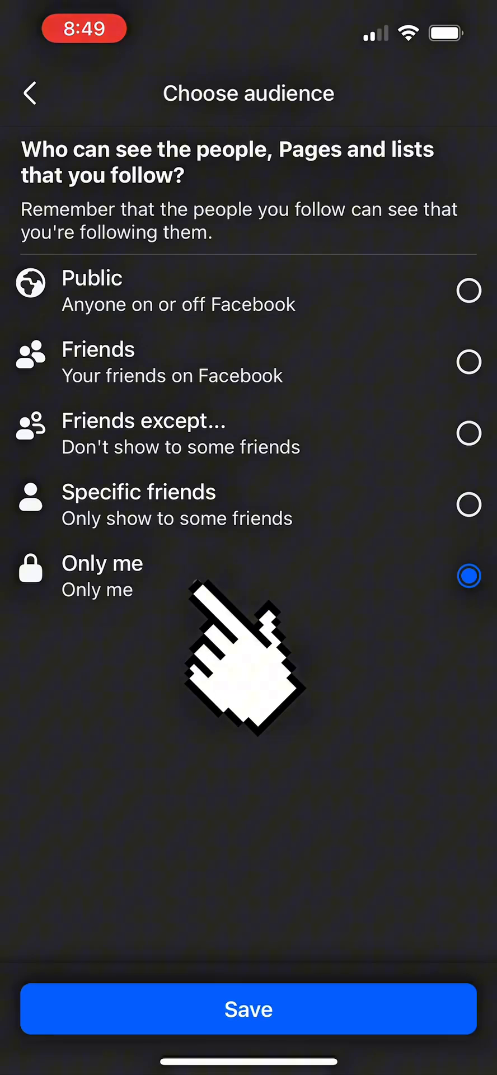
mouse_move(240, 665)
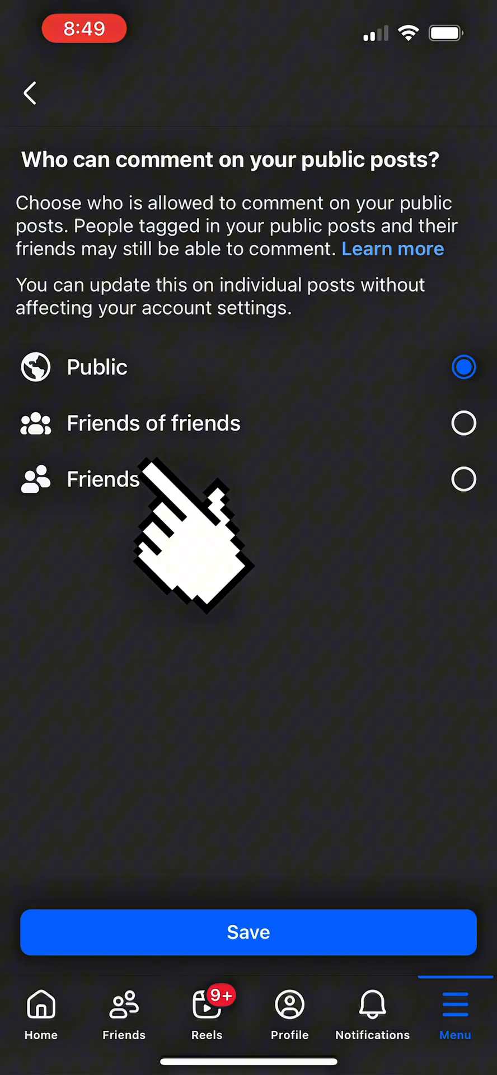
mouse_move(178, 520)
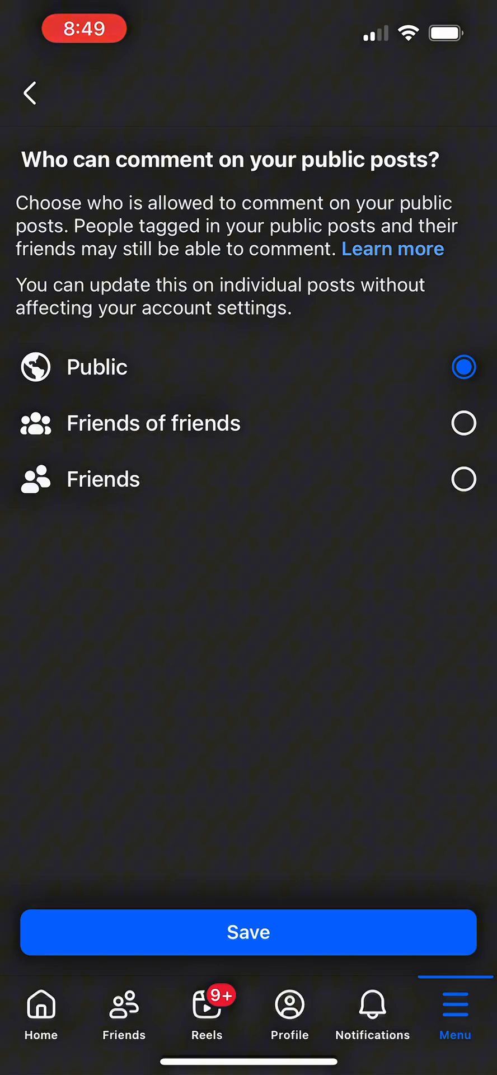
Leave public-post comments on Public and set Public profile info audience to Public, saved.
click(29, 94)
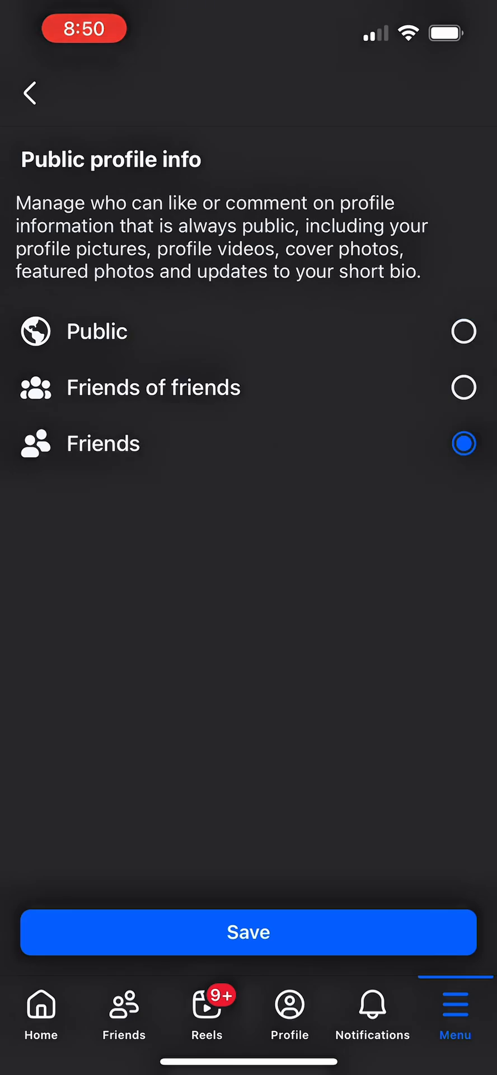
click(464, 331)
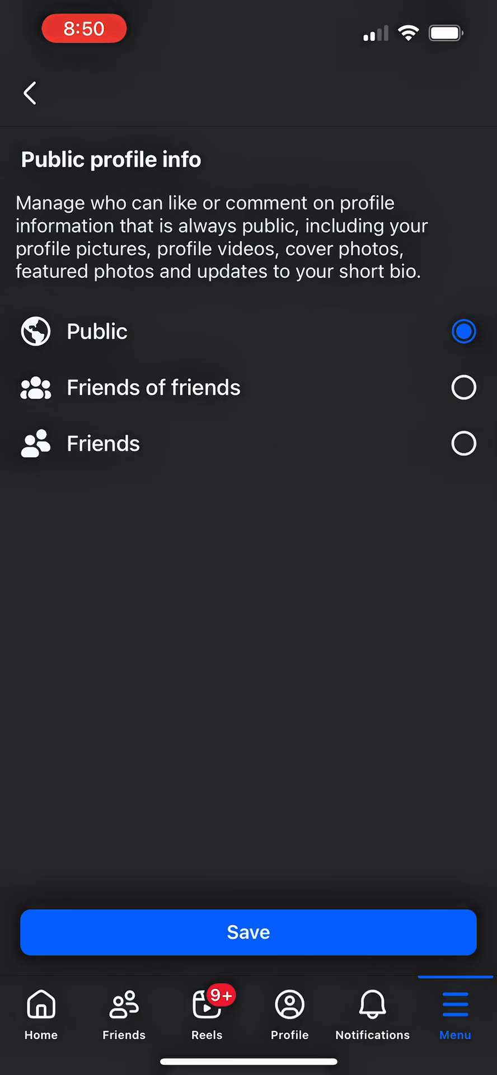
click(28, 93)
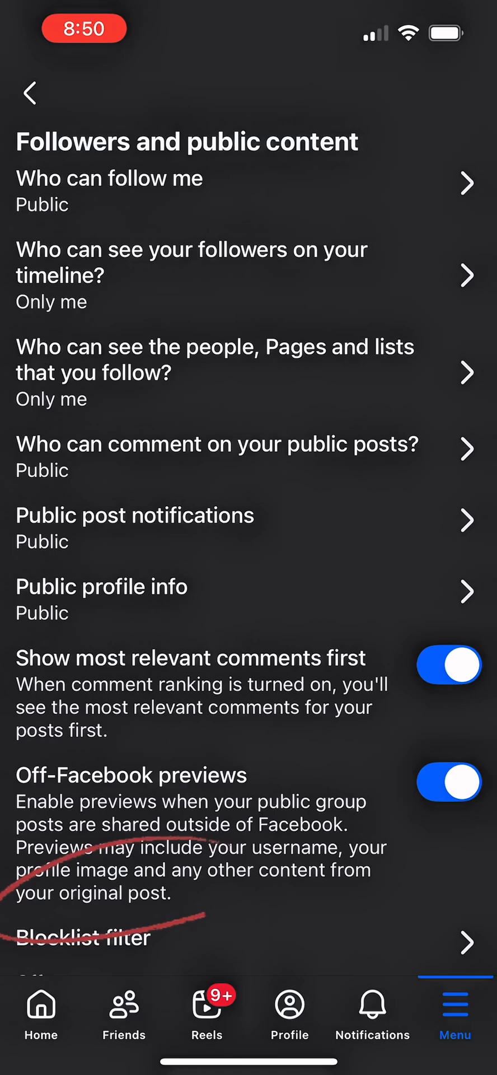
Review the empty blocklist filter and back out to Settings & privacy.
scroll(up, 3)
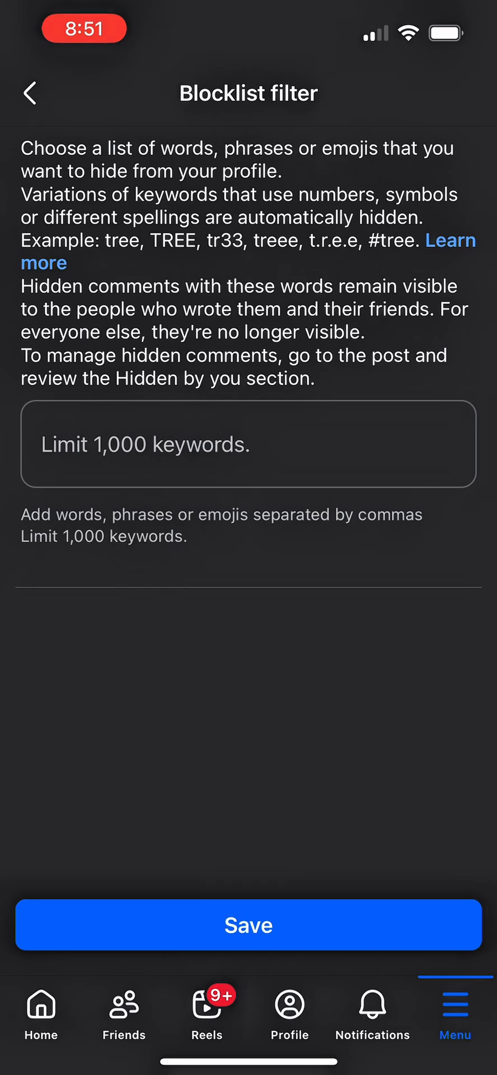
click(29, 93)
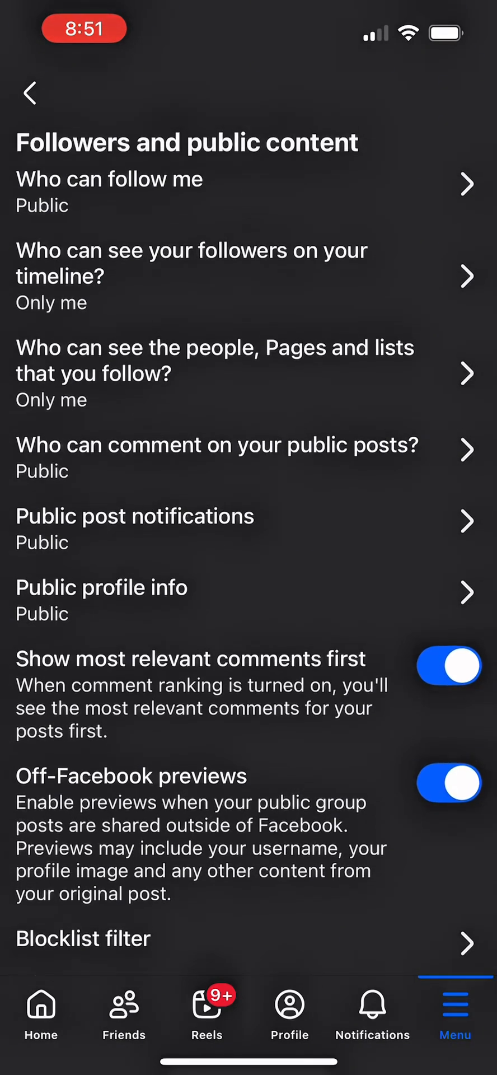
click(29, 93)
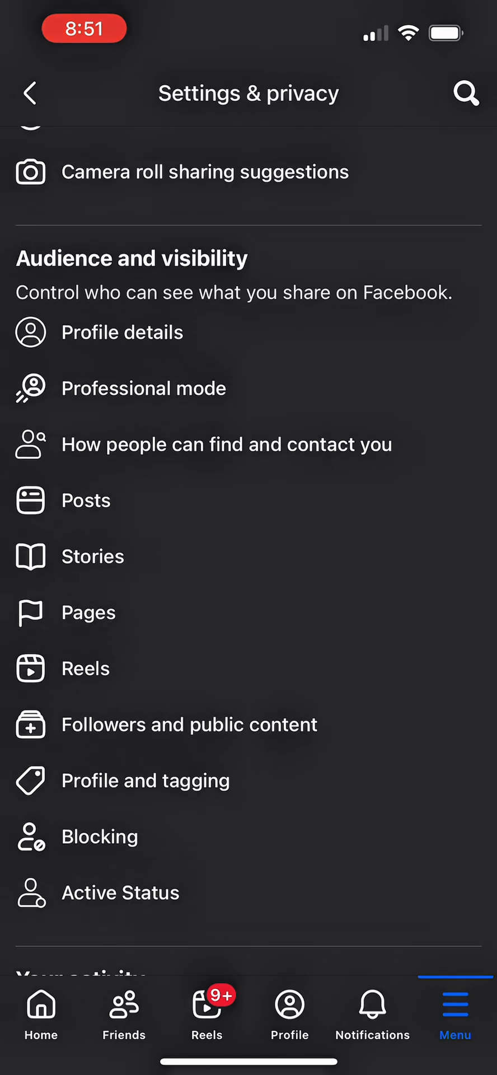